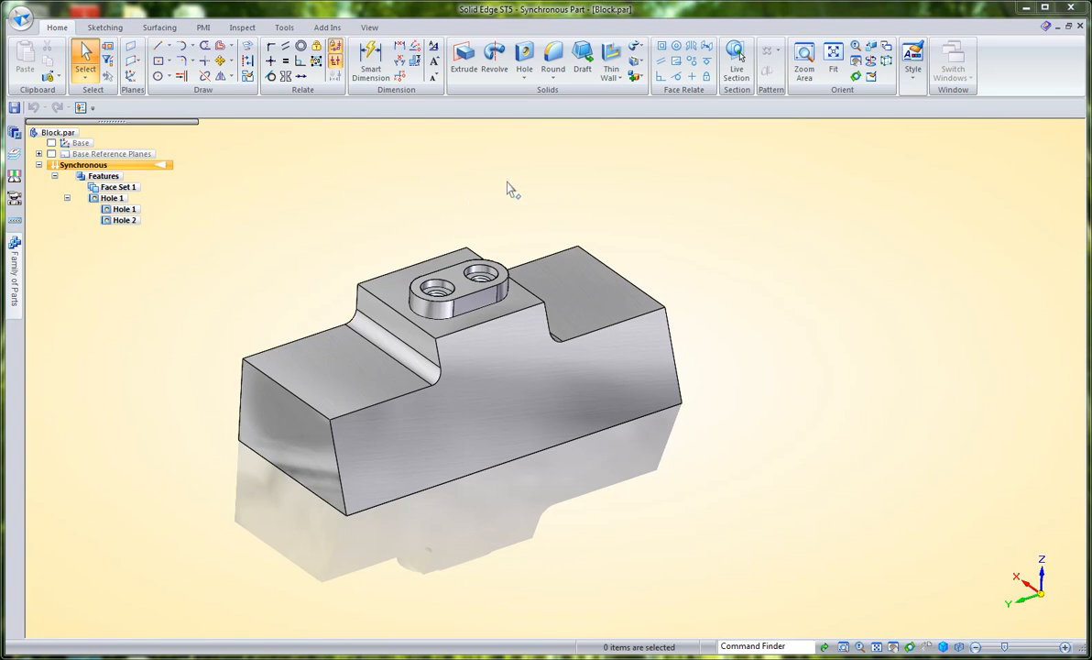
# Start the Hole command from the Solids group to add a hole on the side face.
pyautogui.click(524, 59)
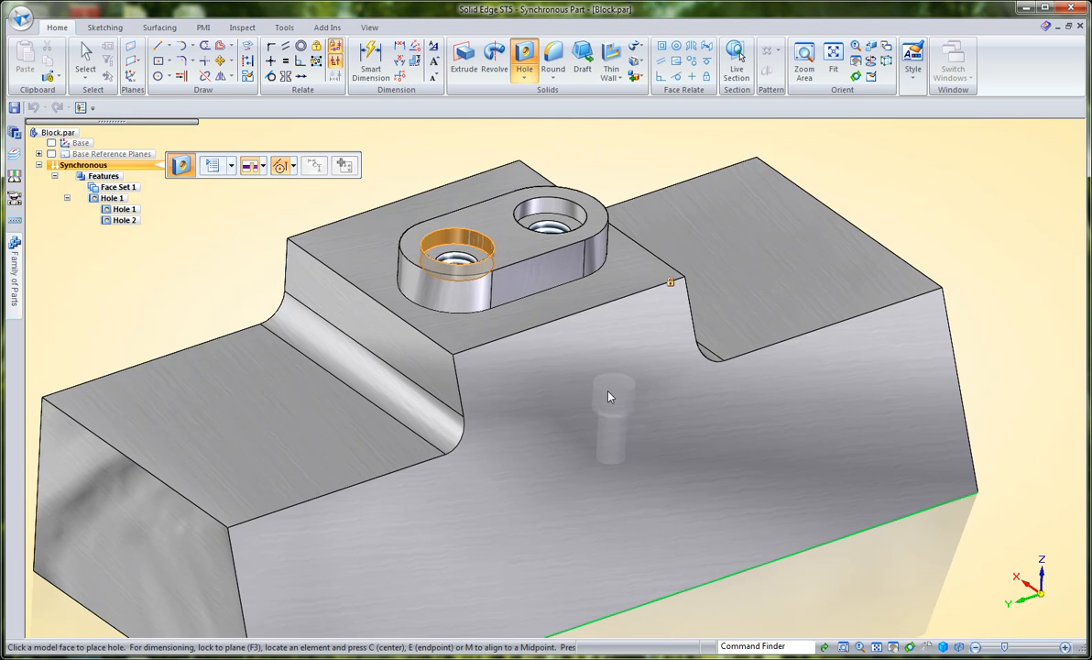
# Place the hole on the block's side face aligned beneath the top boss hole.
pyautogui.moveTo(609, 396); pyautogui.dragTo(545, 422)
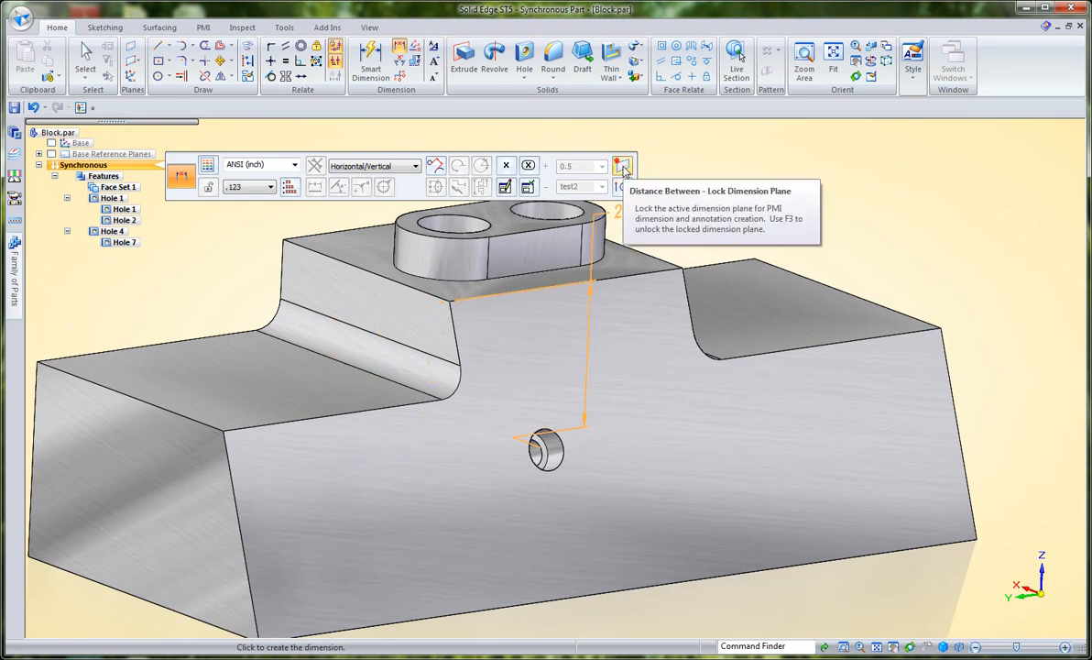
# Lock the dimension plane to locate the side hole 2.000 from the upper edge.
pyautogui.click(623, 166)
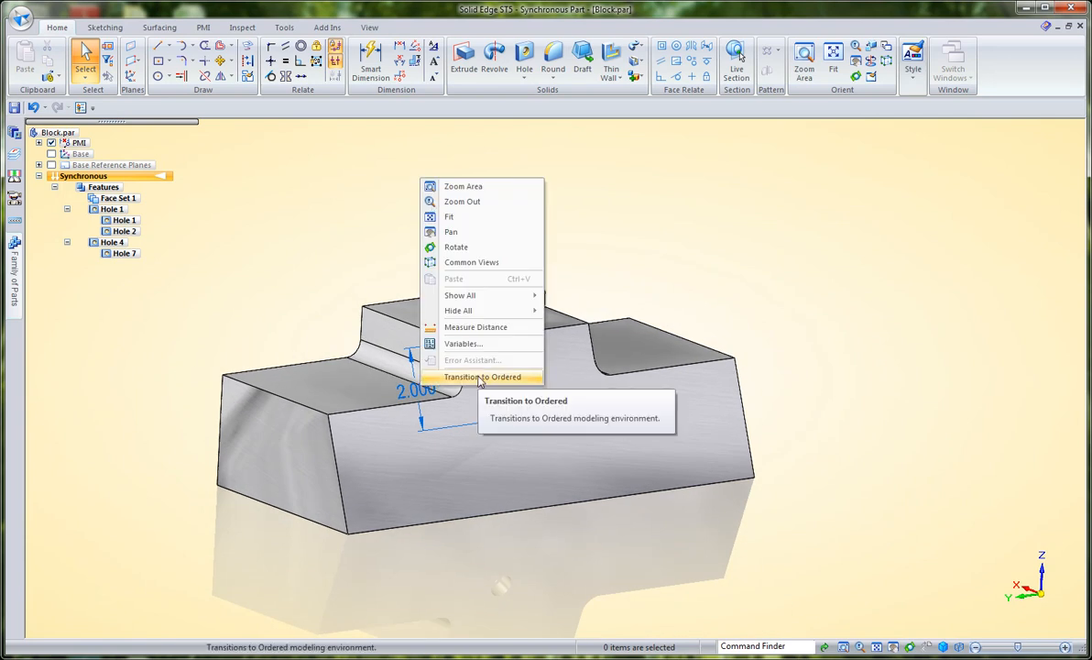
# Transition to Ordered, toggle hole axes on to create RefAxis 2 through the side hole, and start a Hole.
pyautogui.click(482, 376)
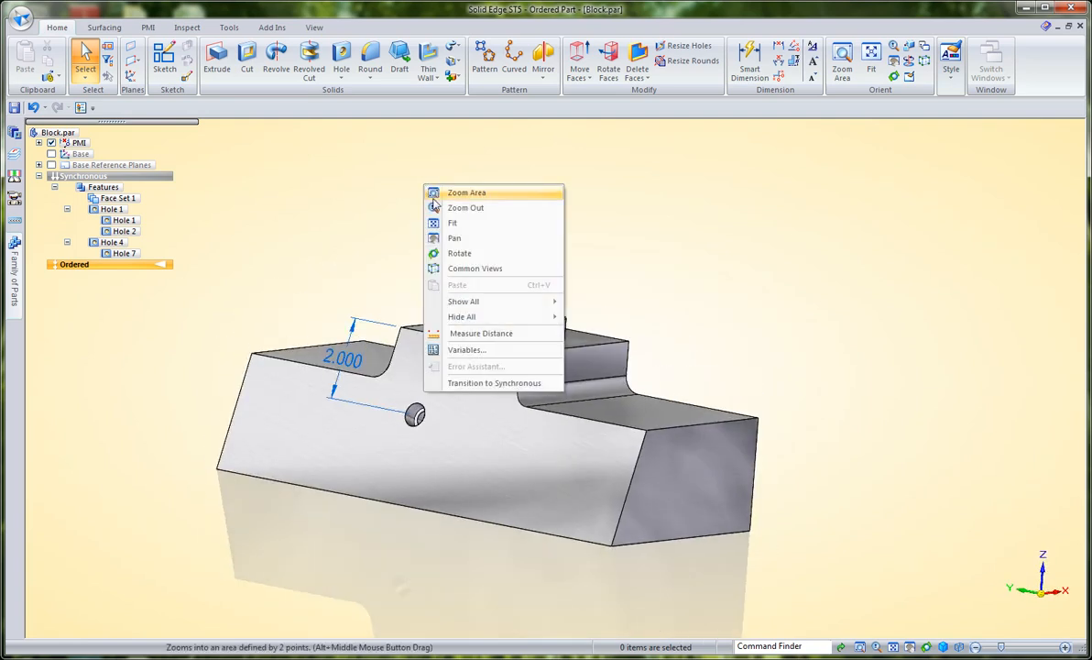
pyautogui.moveTo(464, 301)
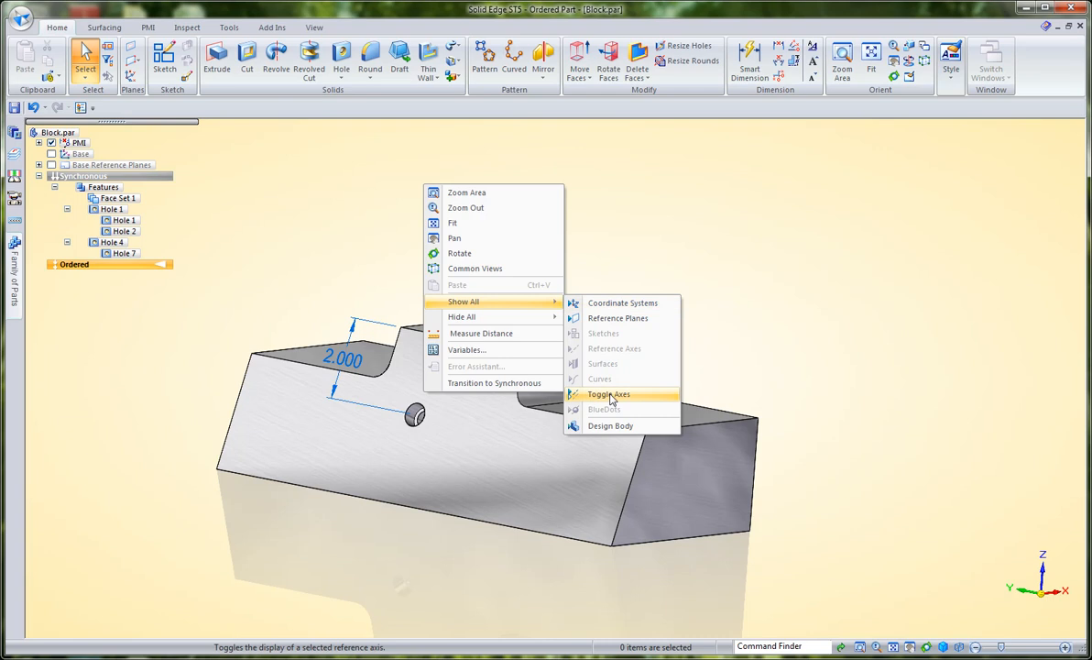
pyautogui.click(611, 394)
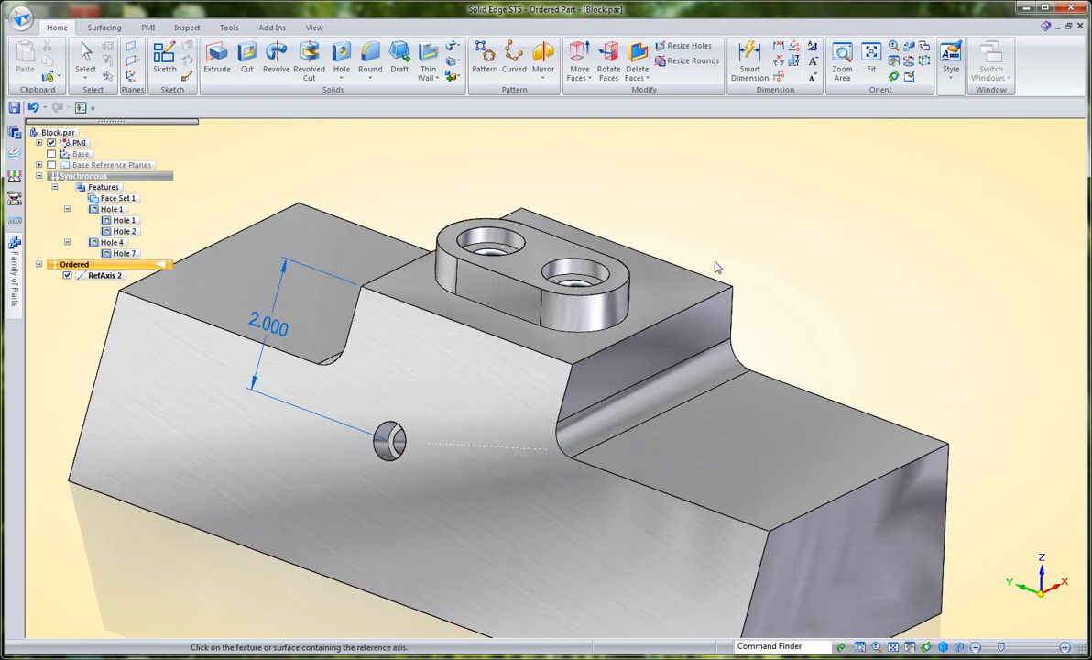
pyautogui.click(104, 275)
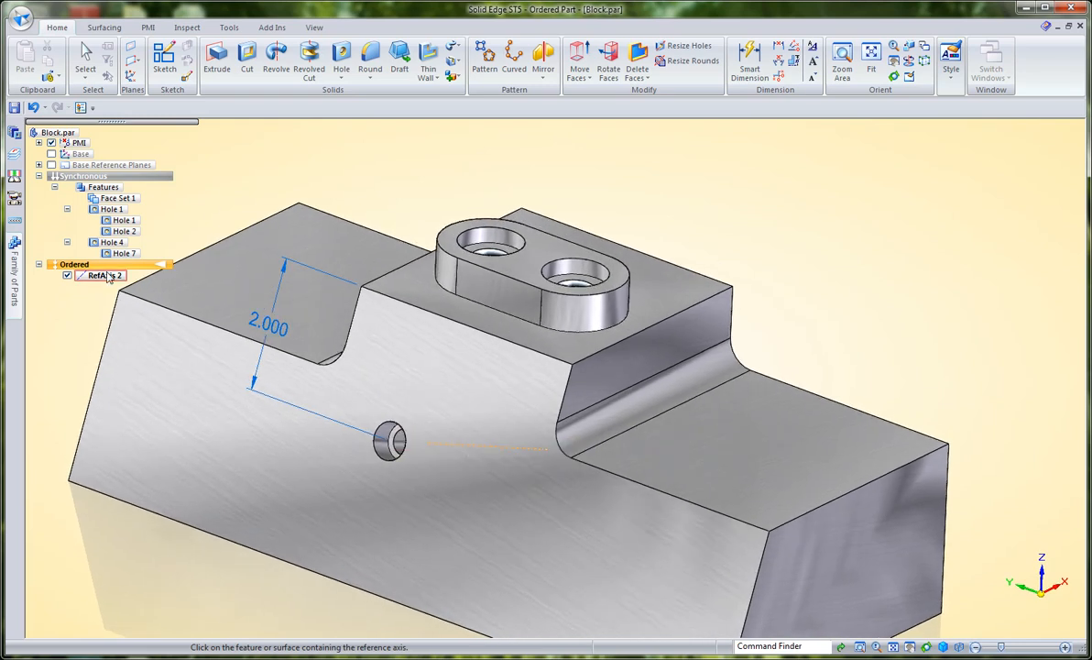
pyautogui.click(341, 57)
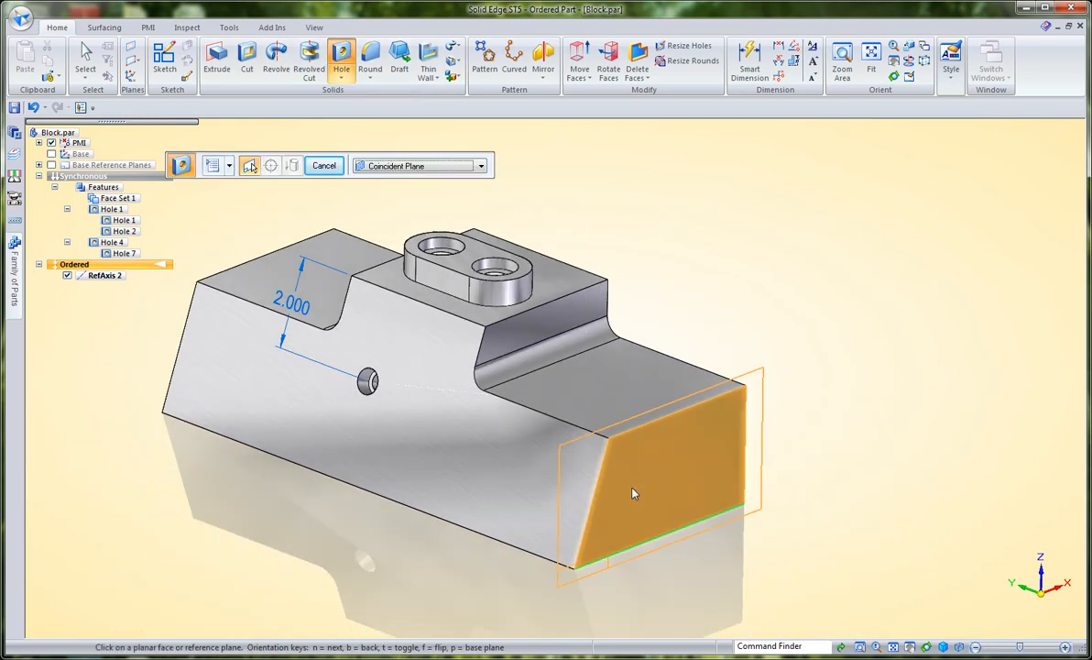
# Sketch two hole centres on the end face and join them with a line.
pyautogui.click(634, 493)
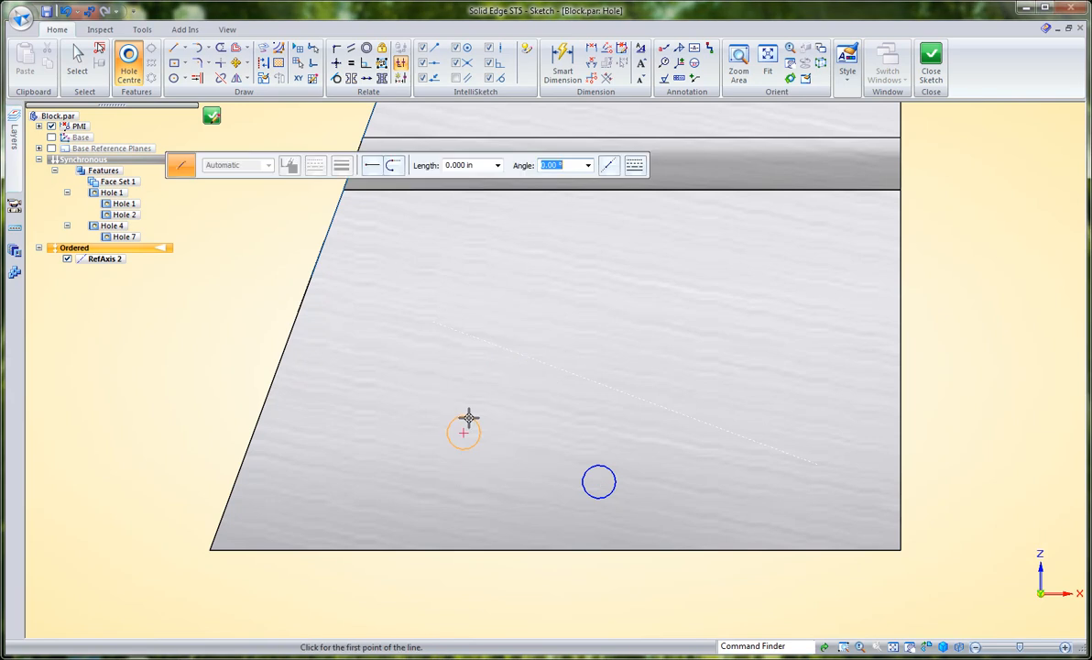
pyautogui.click(462, 432)
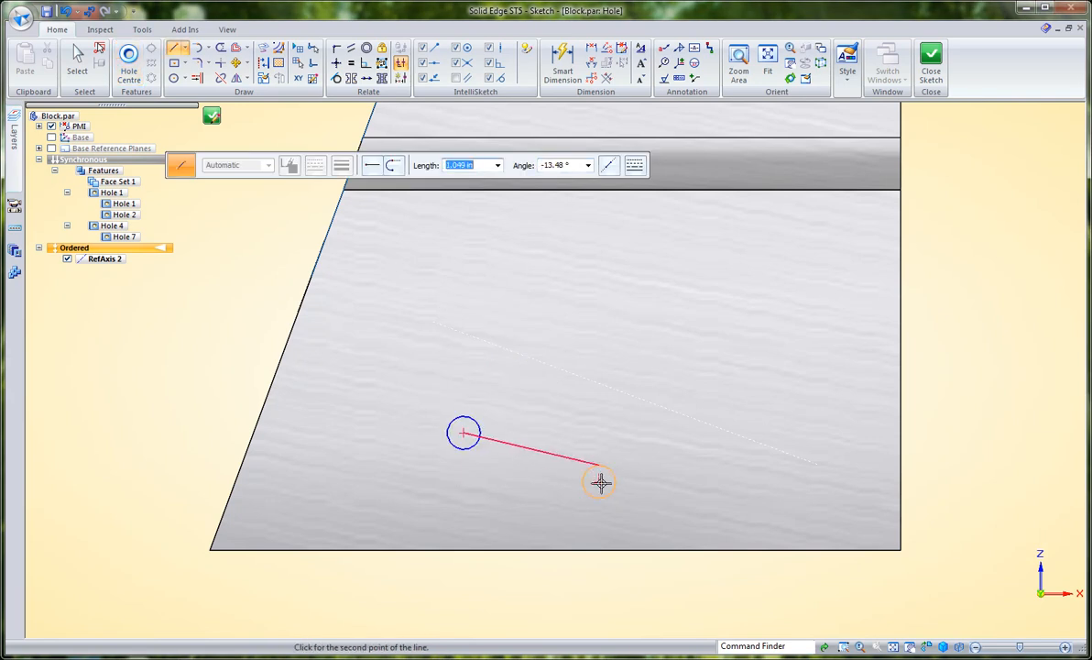
pyautogui.click(600, 483)
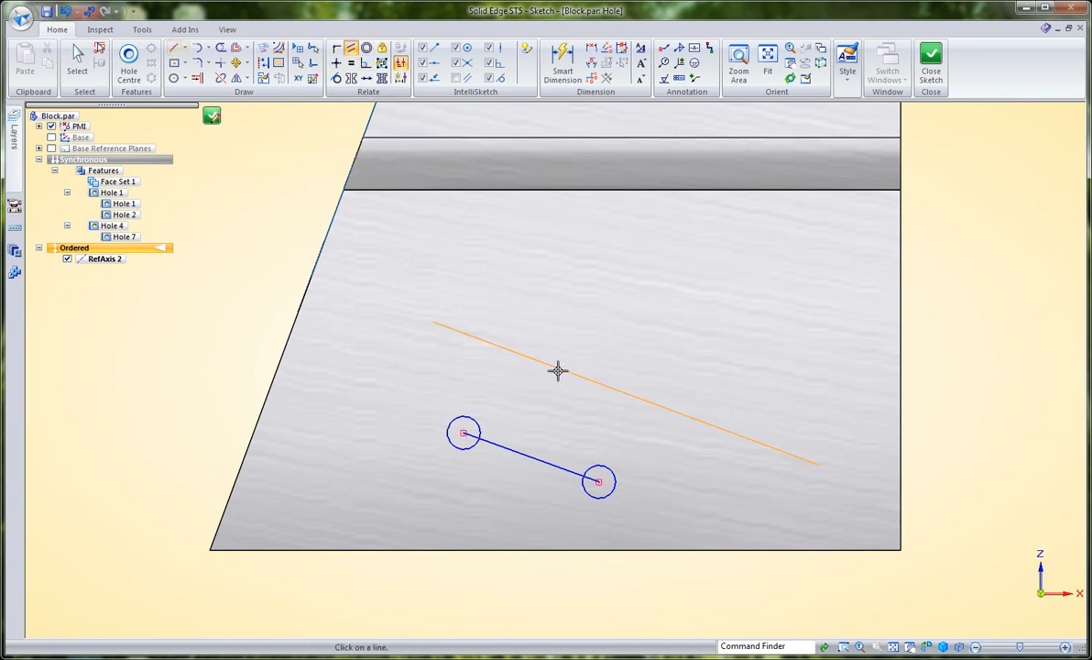
# Make the centre line parallel to the reference axis and set Smart Dimension to Use Dimension Axis.
pyautogui.click(559, 371)
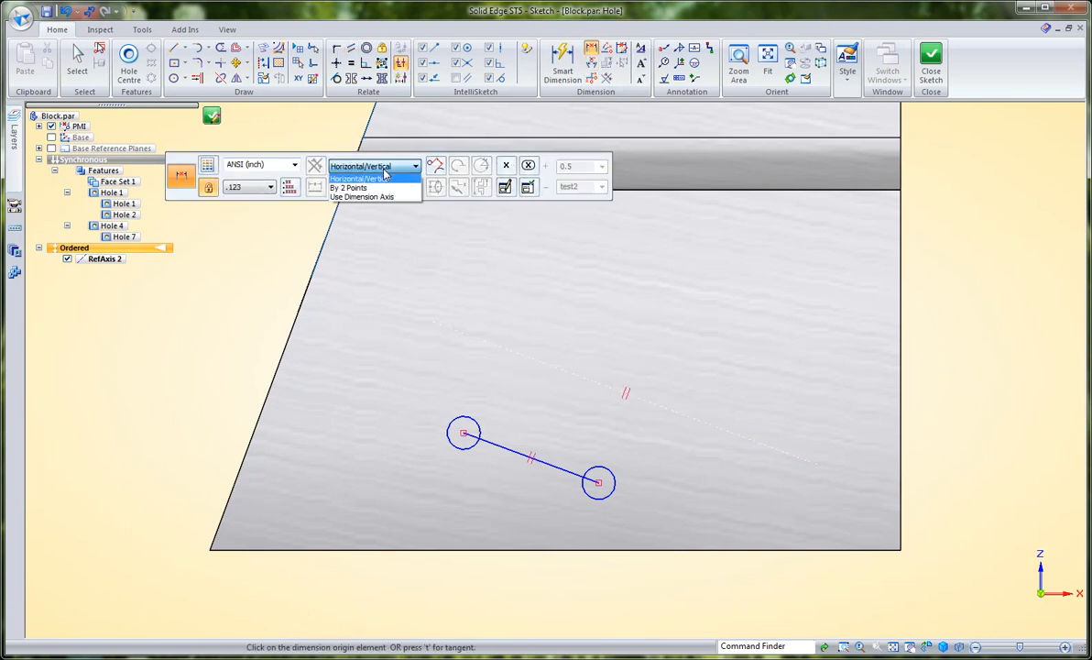
pyautogui.click(361, 196)
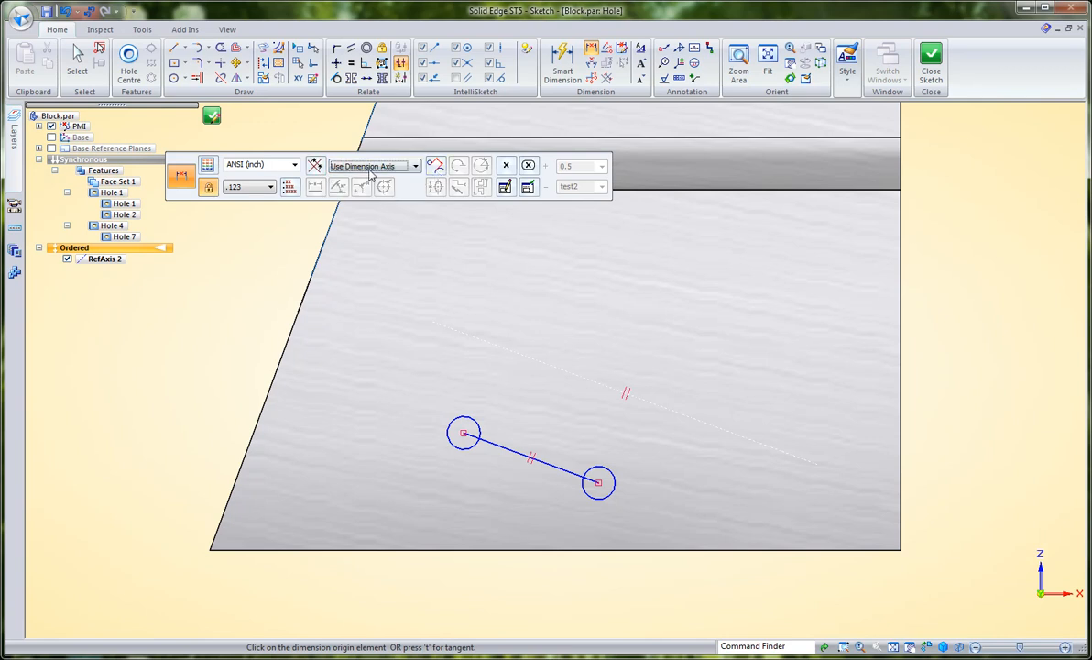
pyautogui.moveTo(316, 166)
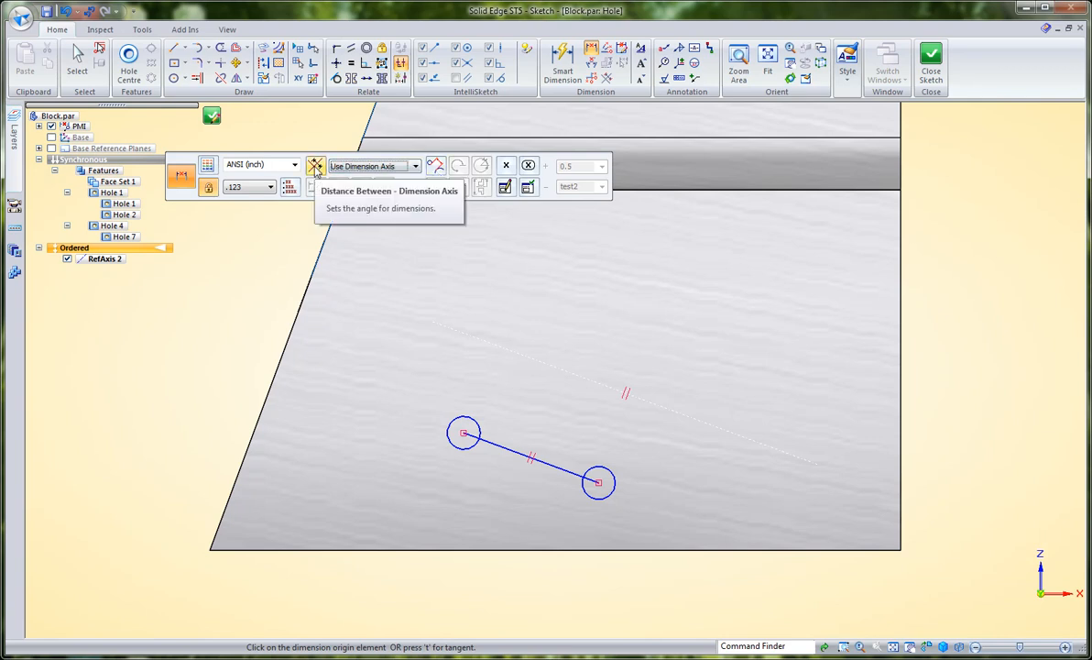
pyautogui.moveTo(578, 374)
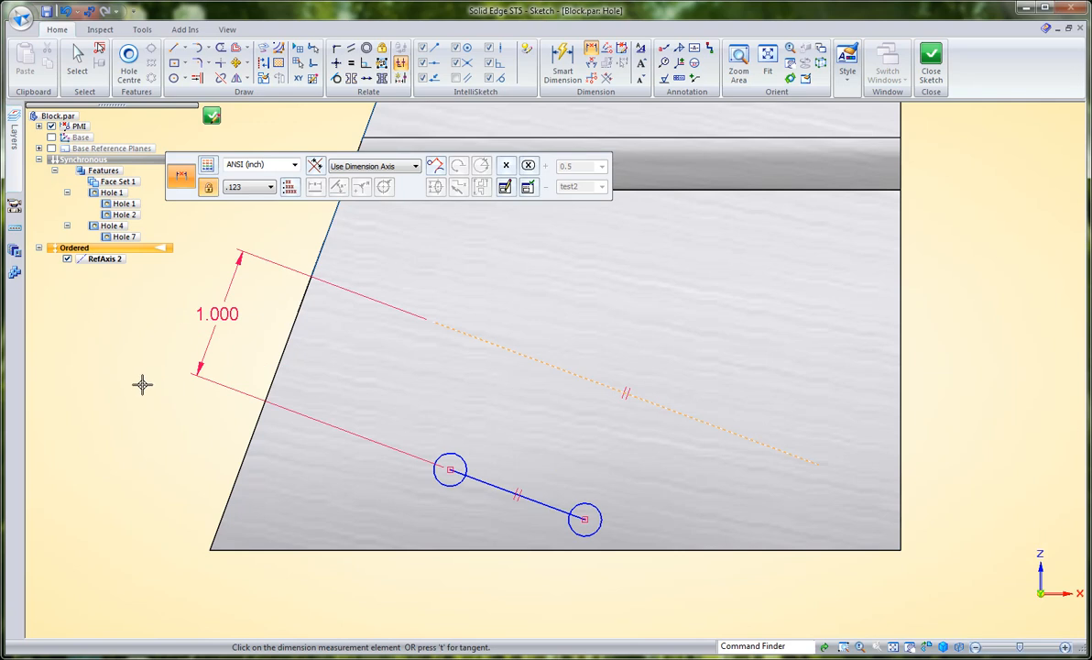
# Dimension the first hole centre 1.75 from the end face's left edge using Horizontal/Vertical measurement.
pyautogui.click(371, 165)
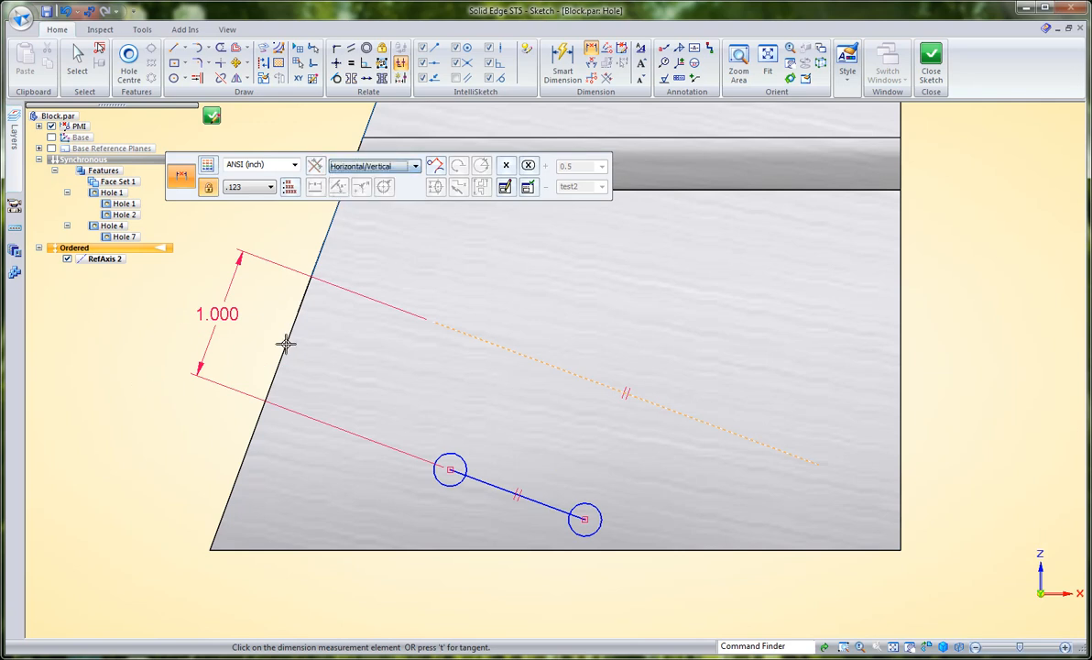
pyautogui.moveTo(210, 550)
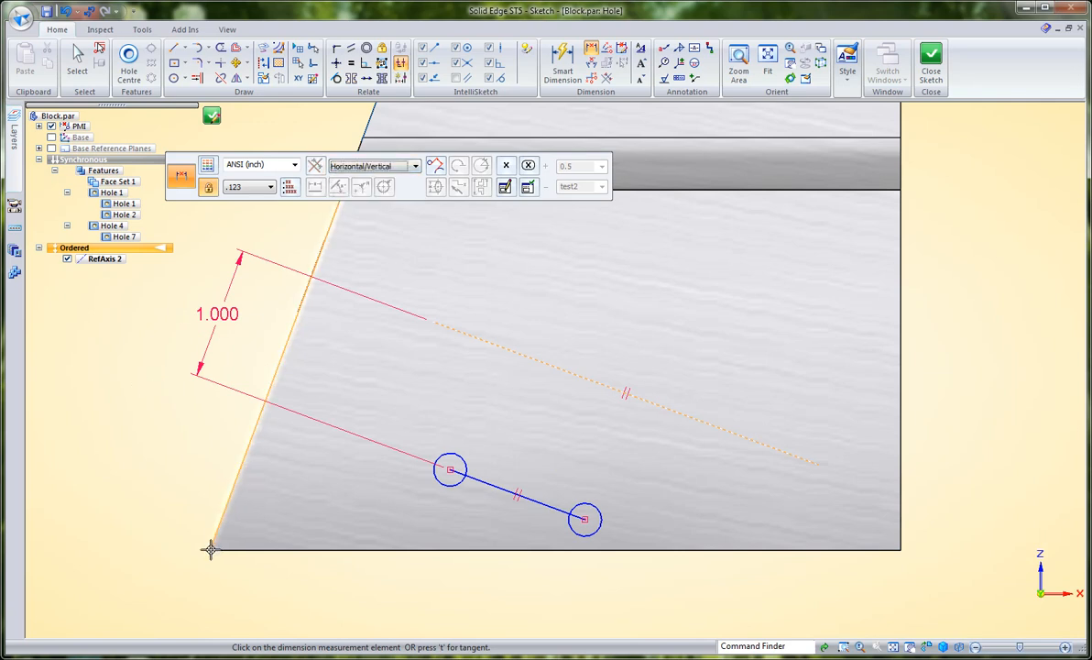
pyautogui.click(451, 470)
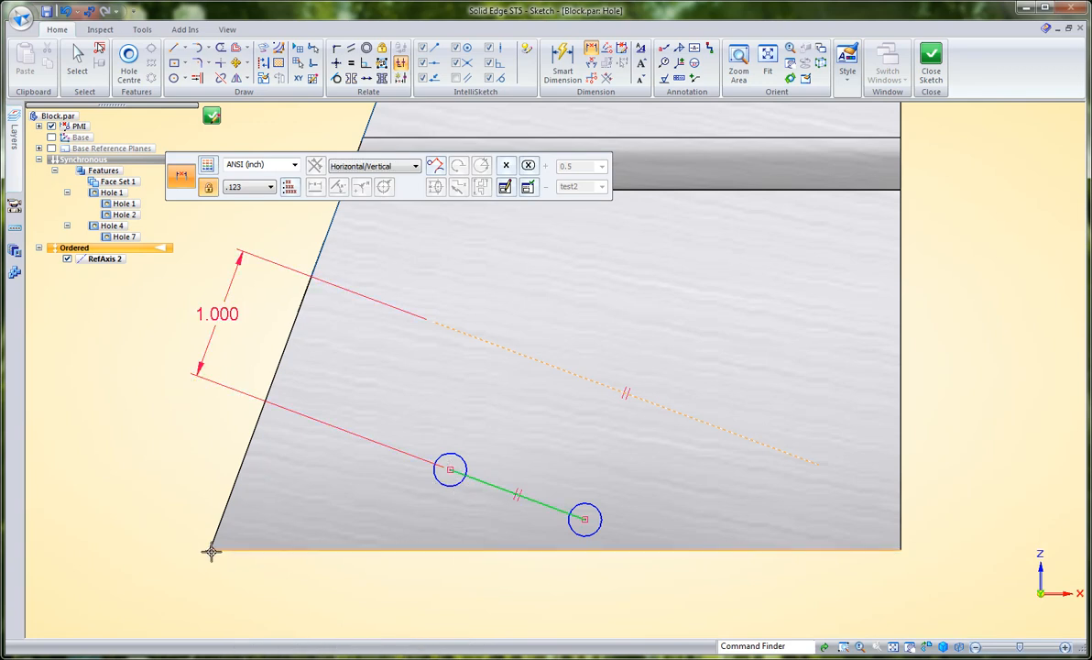
pyautogui.click(450, 470)
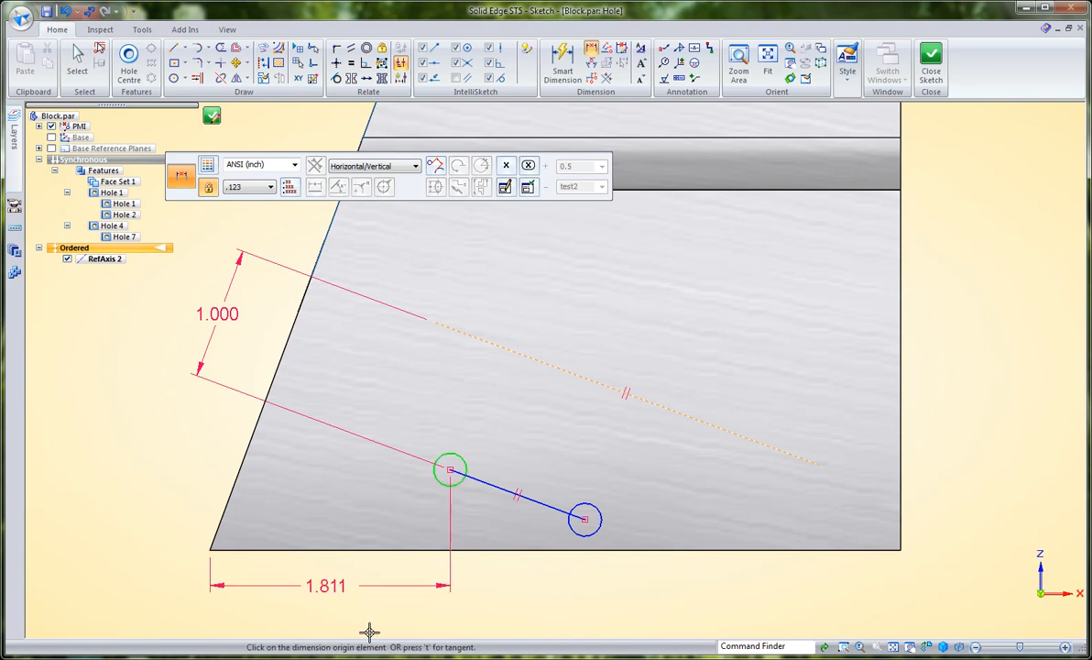
pyautogui.write('1.75')
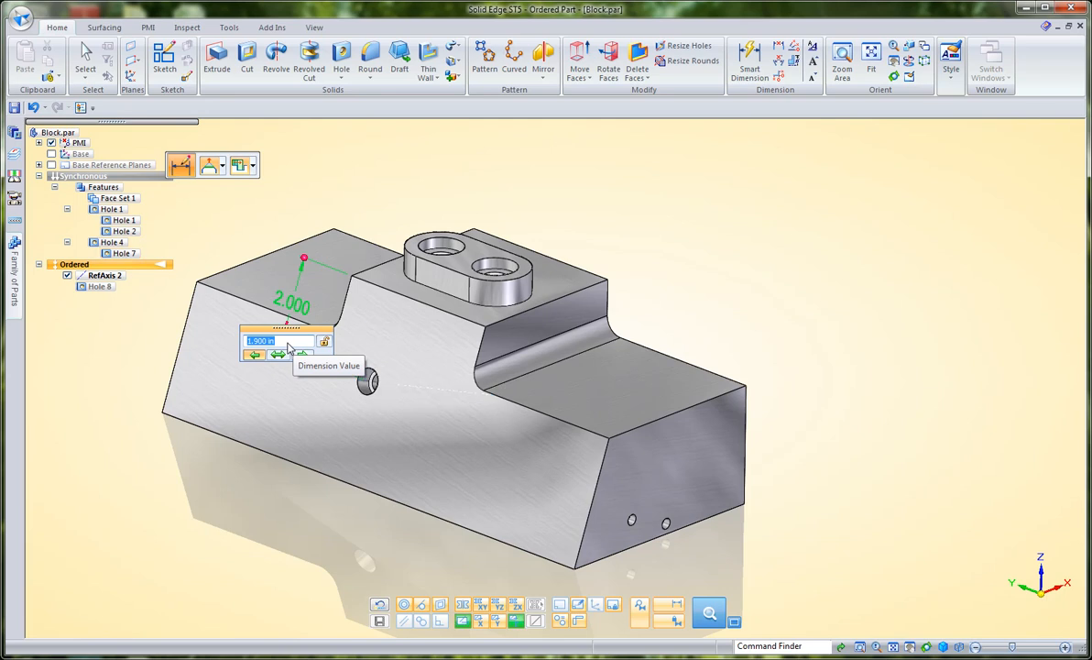
# Edit the side-hole PMI dimension value to 1.750 and finish the edit.
pyautogui.write('1.800')
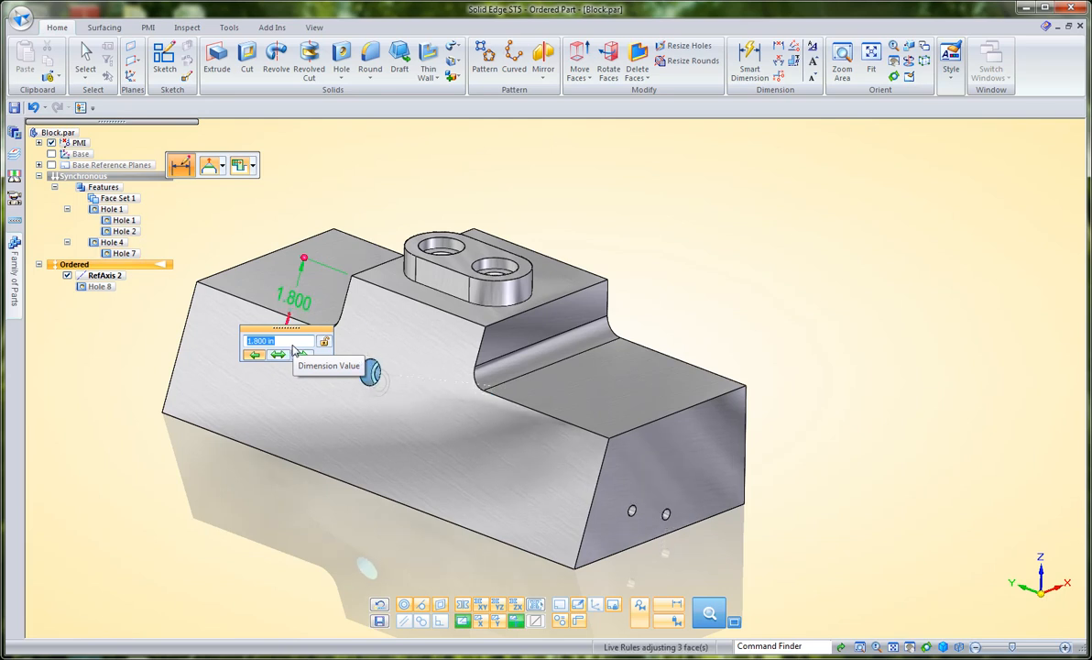
pyautogui.write('1.')
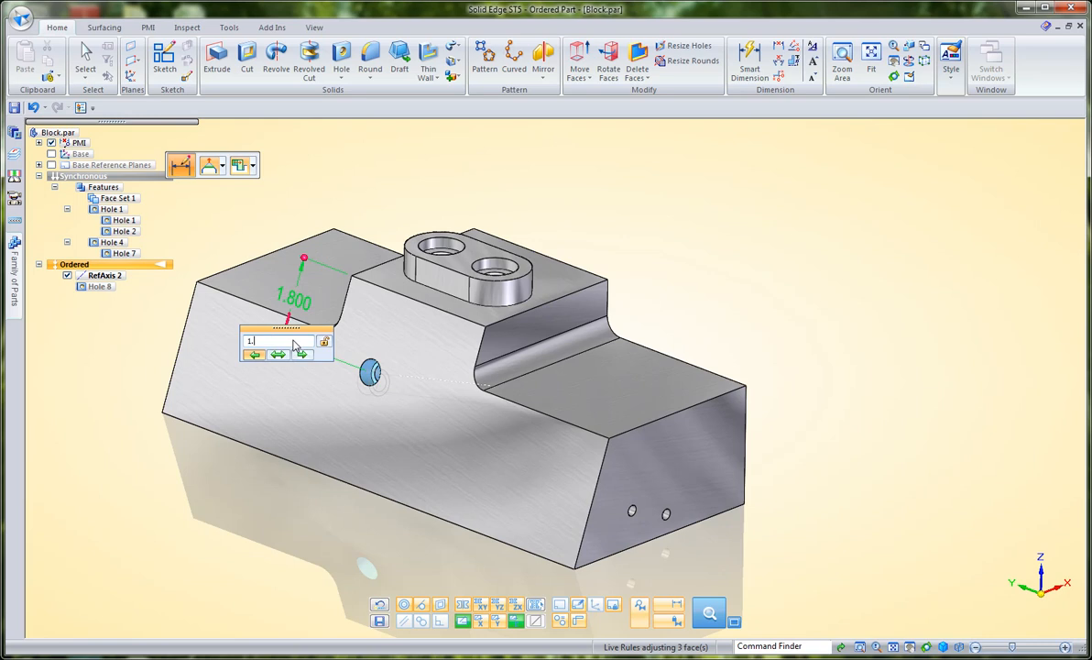
pyautogui.write('1.750')
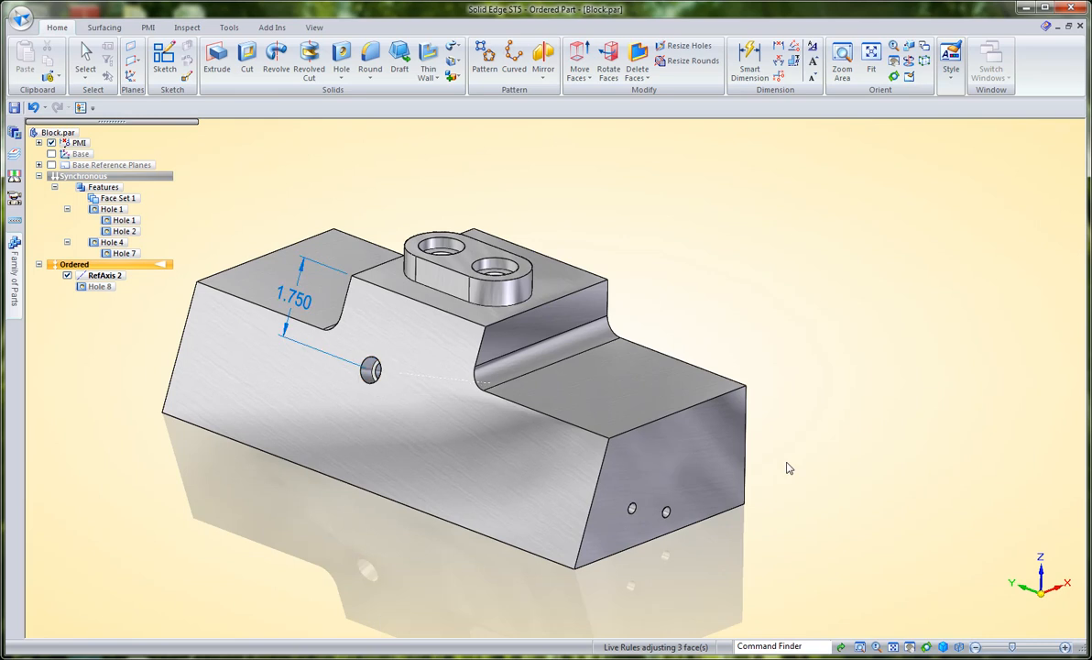
pyautogui.click(85, 62)
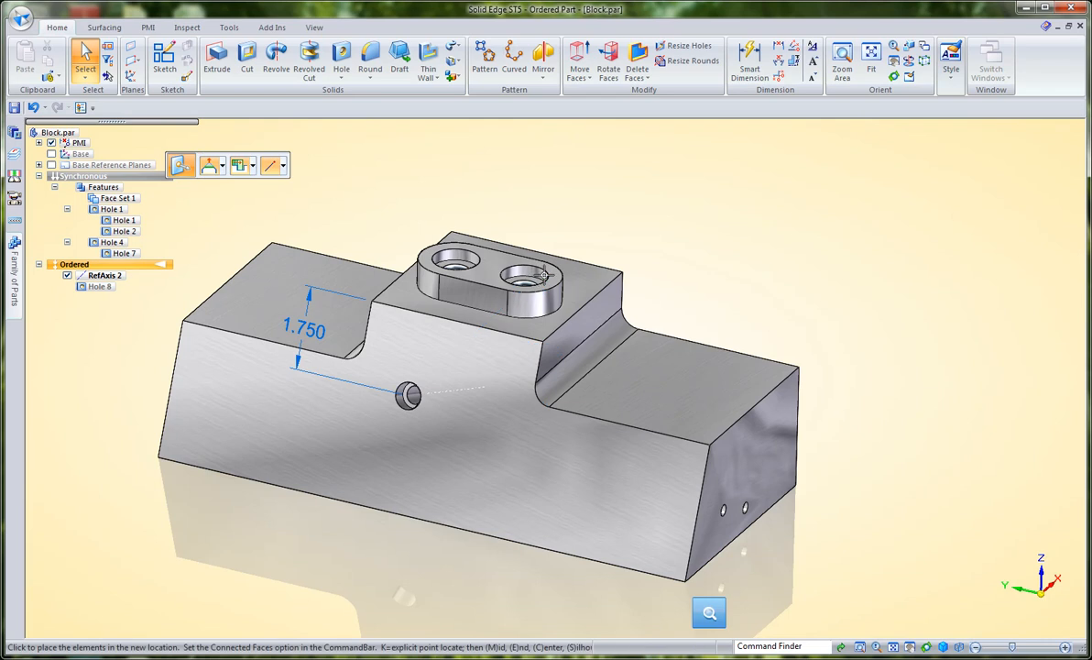
# Move the raised boss section 1.125 along the block from the boss hole start point.
pyautogui.click(495, 265)
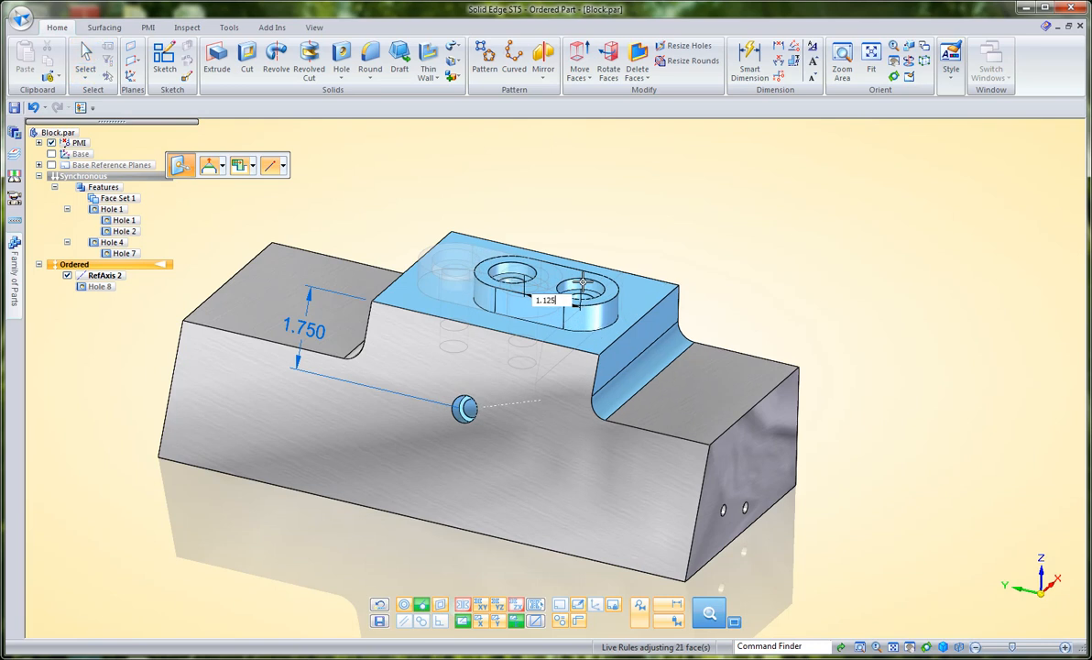
pyautogui.click(663, 250)
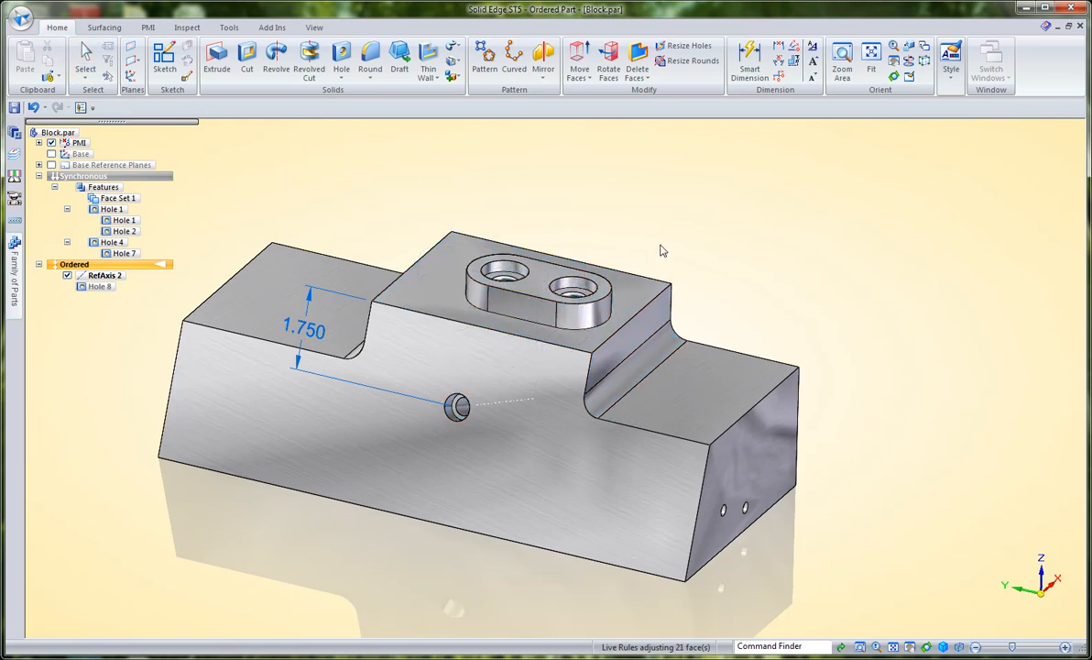